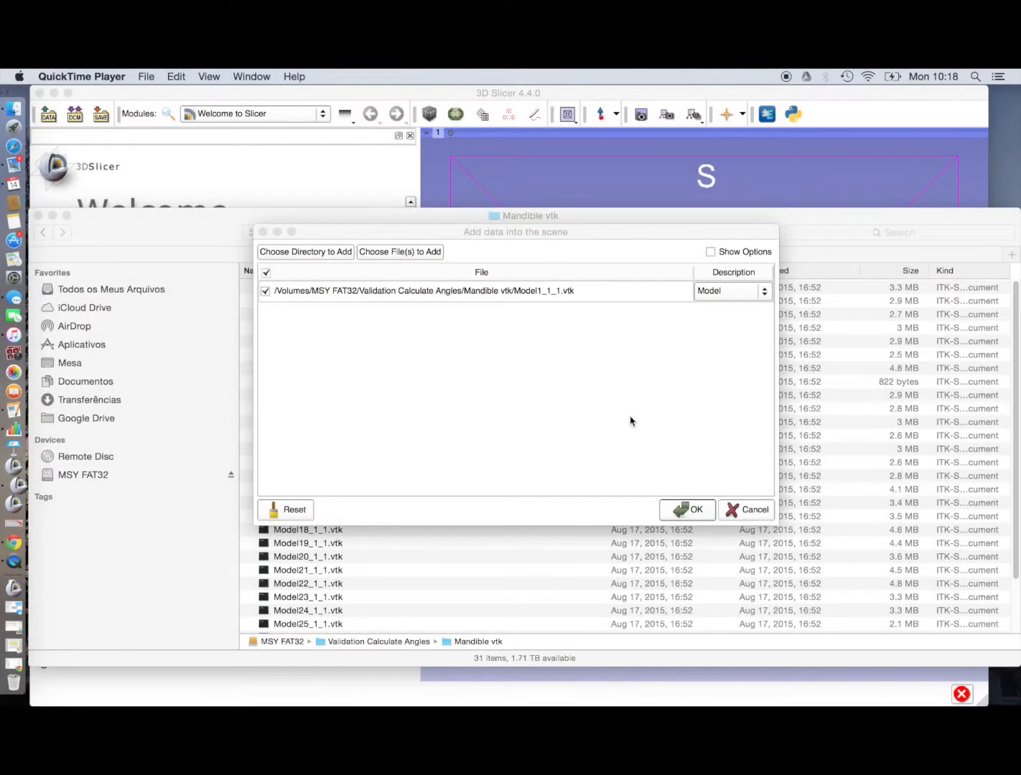
mouse_move(674, 522)
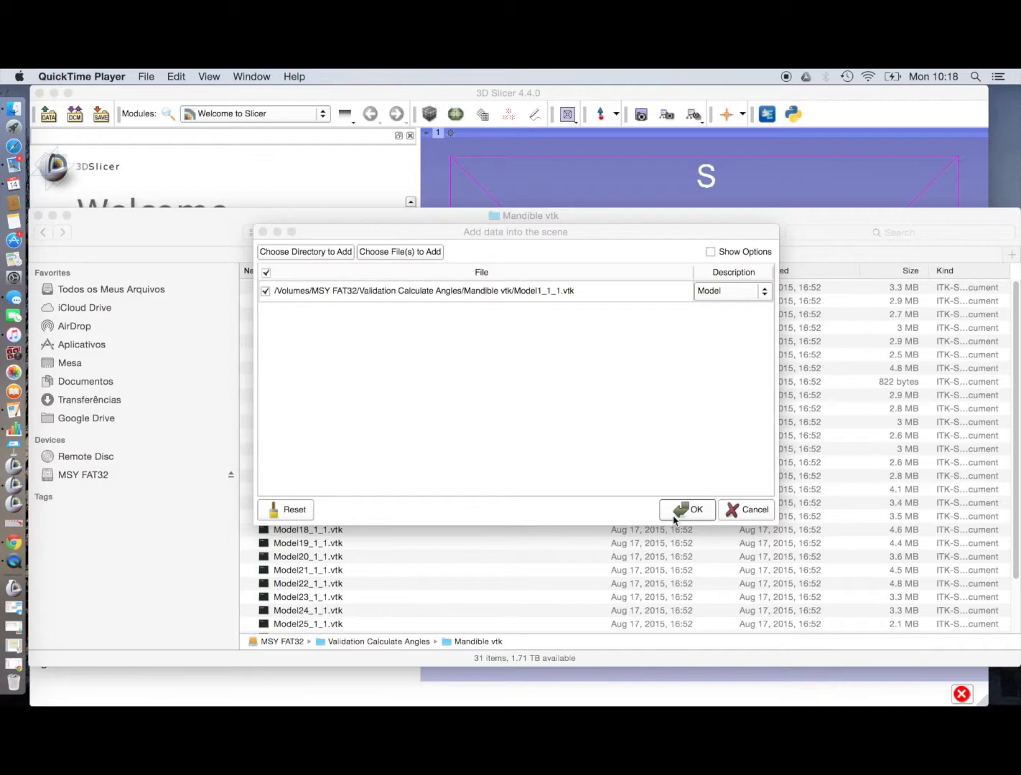
Step: Confirm the Add data dialog to load Model1_1_1.vtk as a mandible model
left_click(686, 510)
type("ea")
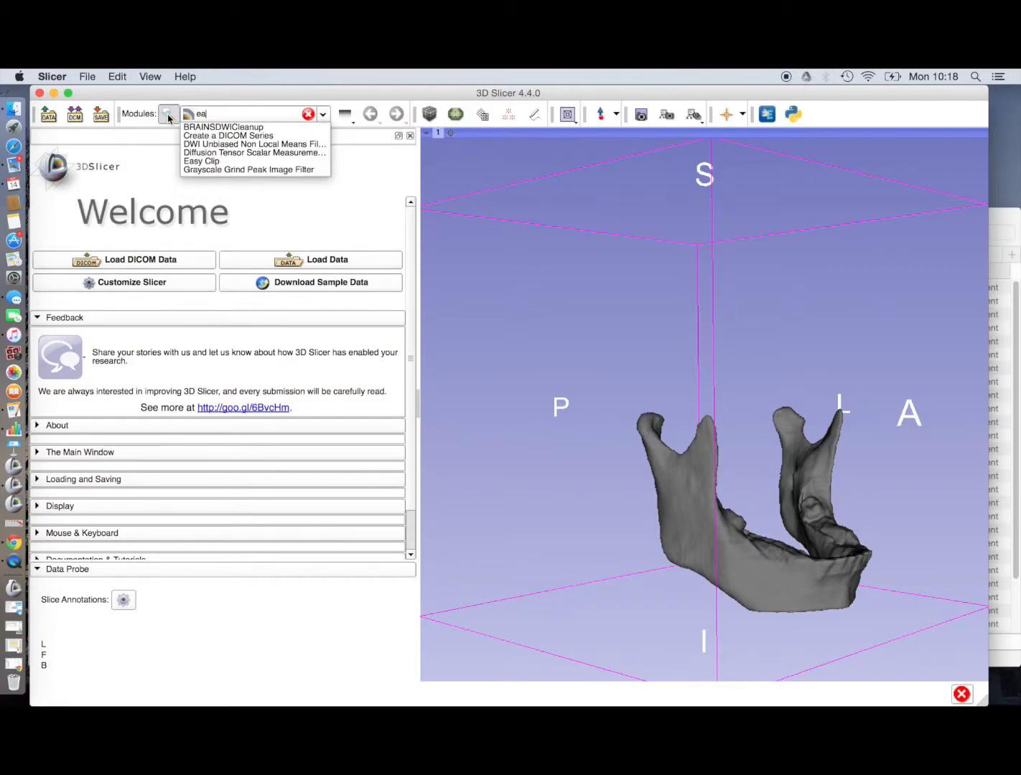
Step: Search the modules for 'eas' and switch to the Easy Clip module
type("s")
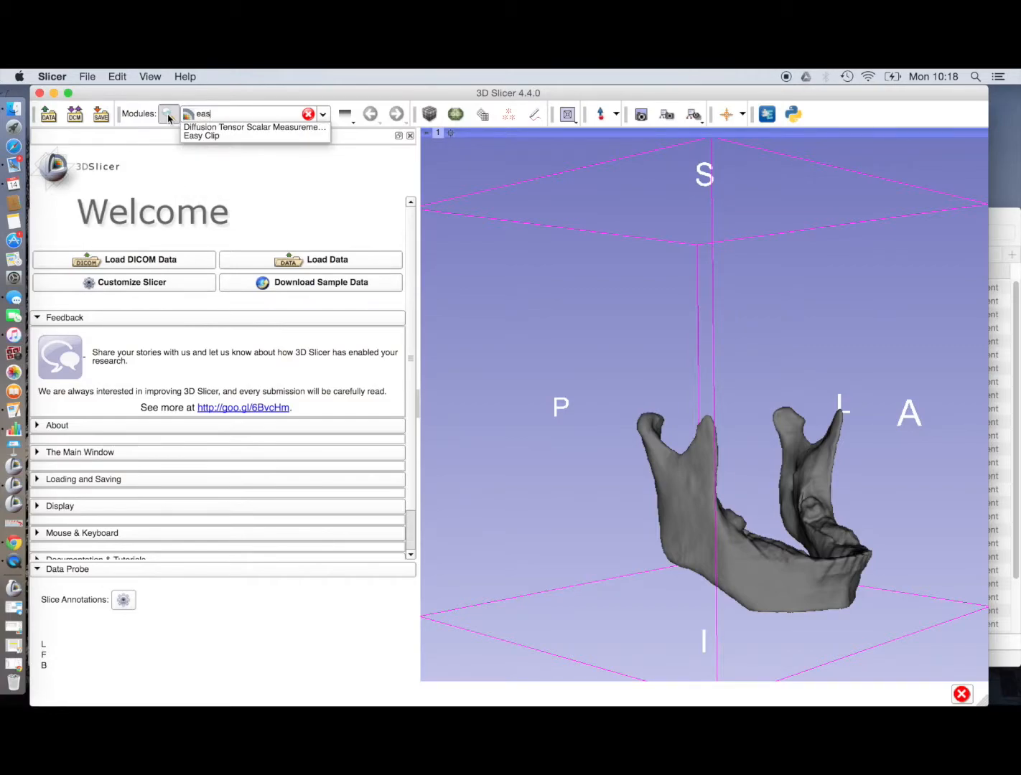
left_click(202, 135)
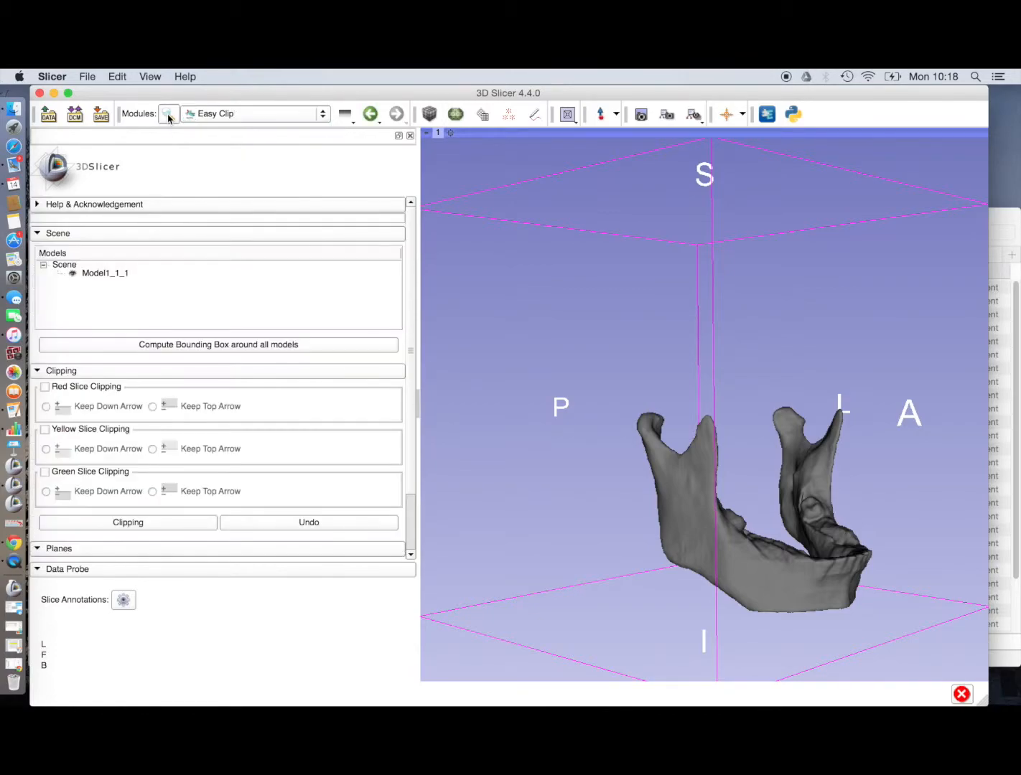
mouse_move(171, 305)
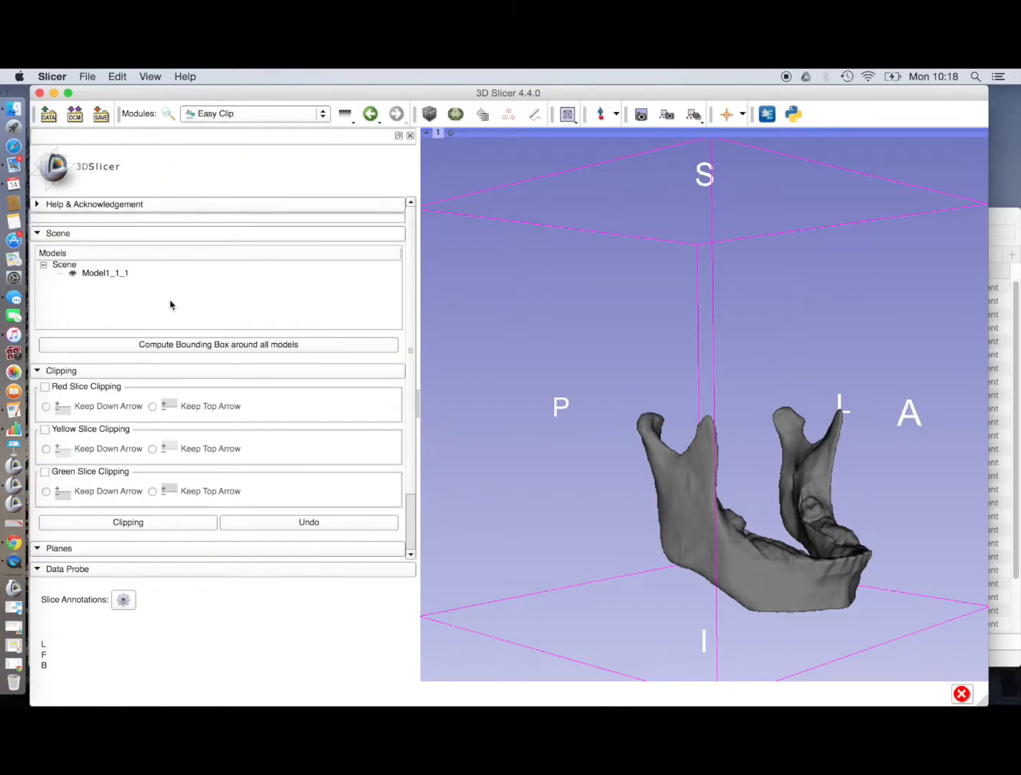
mouse_move(157, 309)
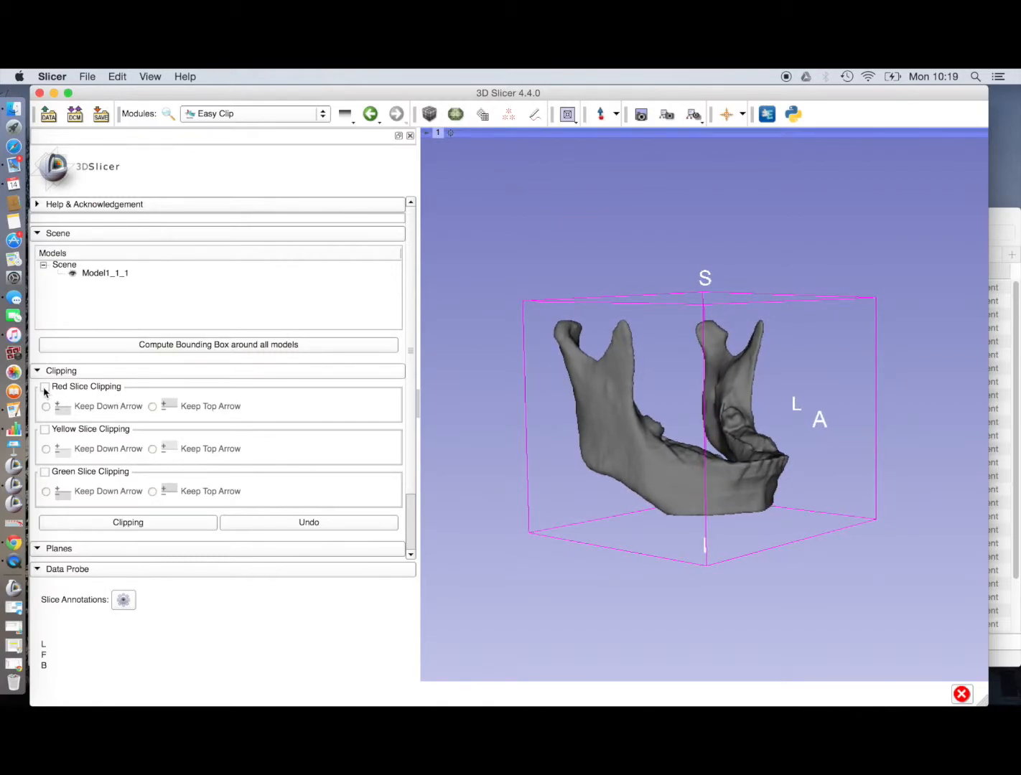
Step: Enable Red, Yellow and Green Slice Clipping, each keeping the down arrow side
left_click(45, 387)
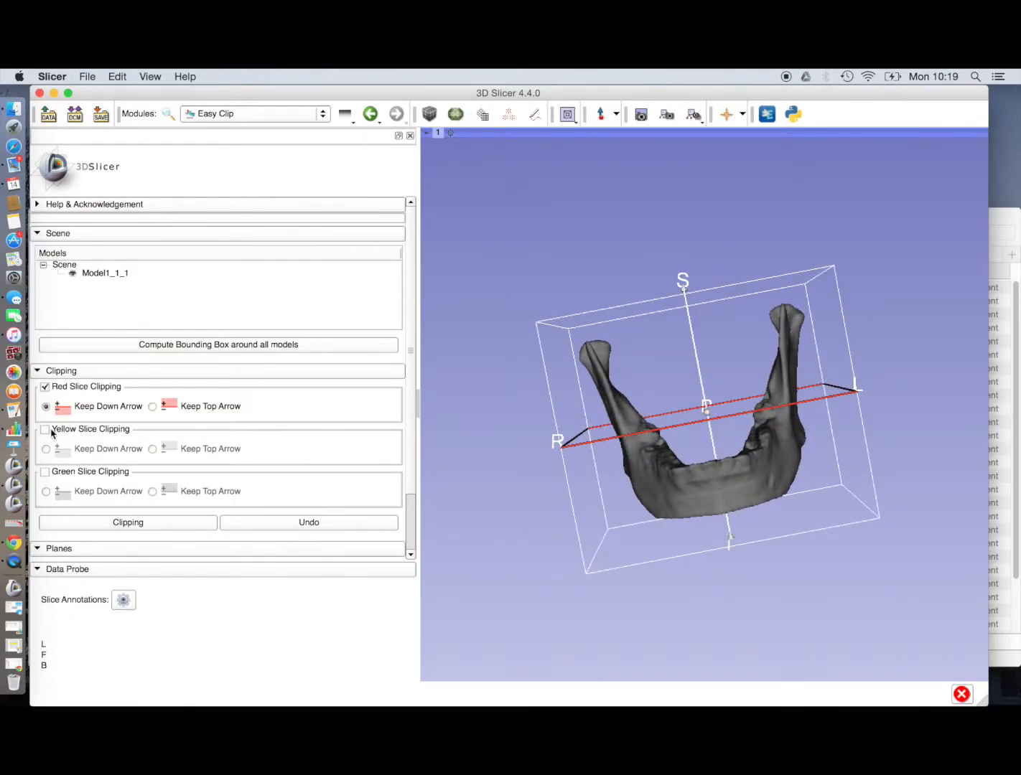
left_click(46, 429)
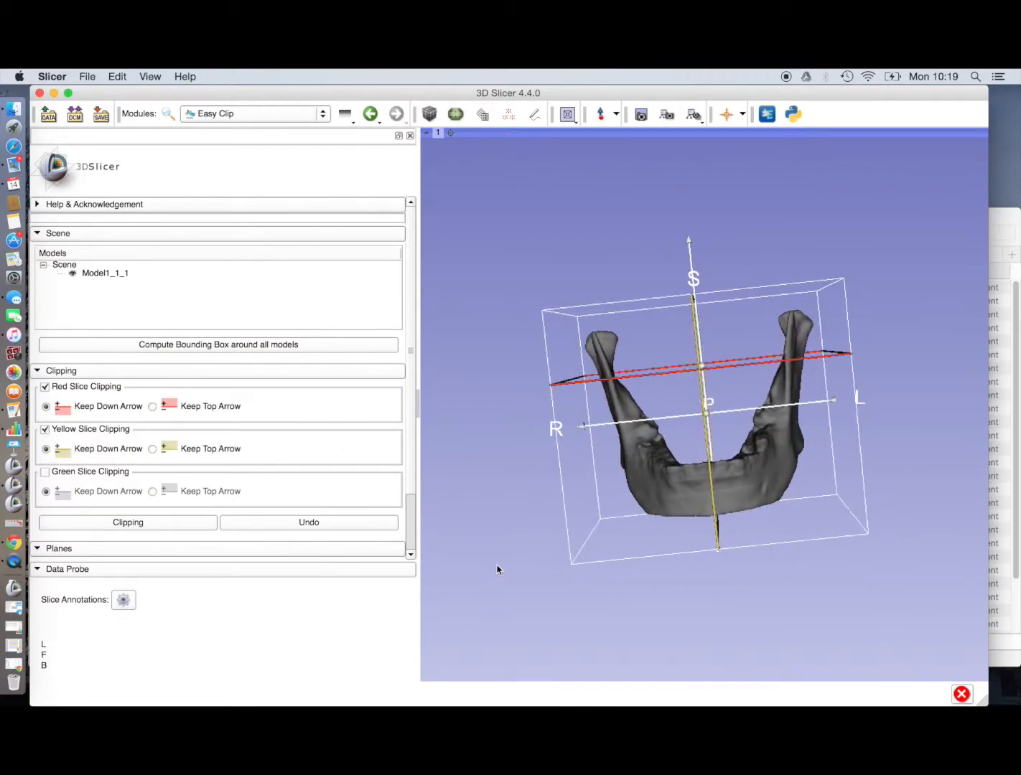
left_click(44, 471)
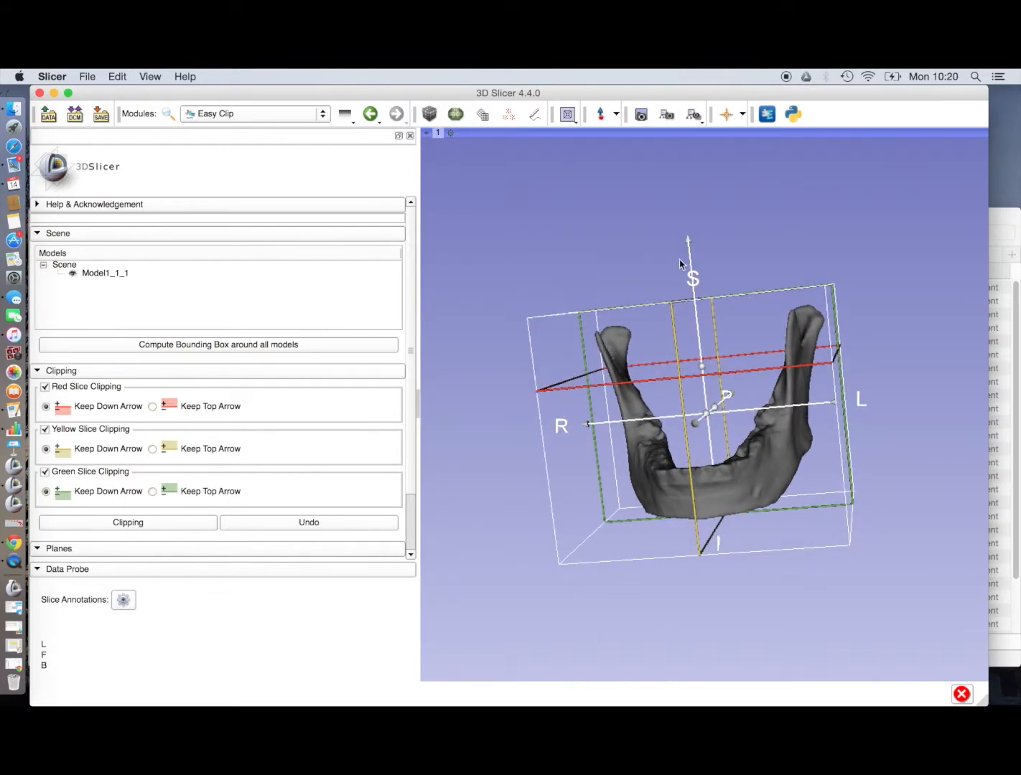
mouse_move(280, 393)
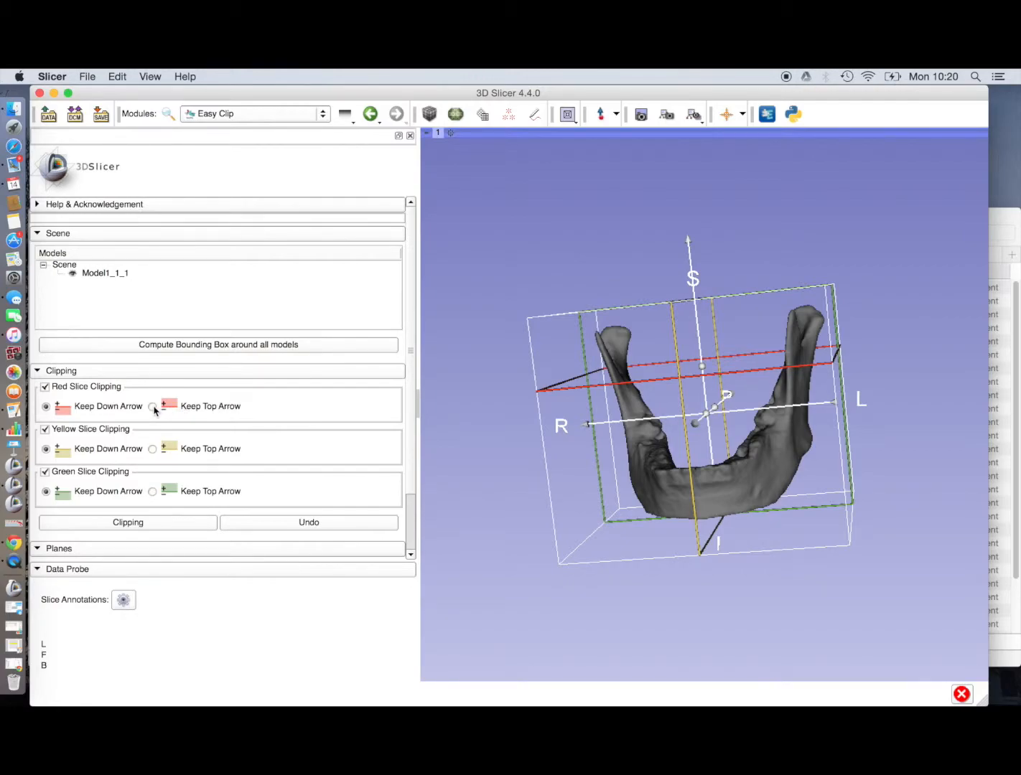
Step: Choose Keep Top Arrow for red and yellow planes, Keep Down Arrow for green
left_click(152, 407)
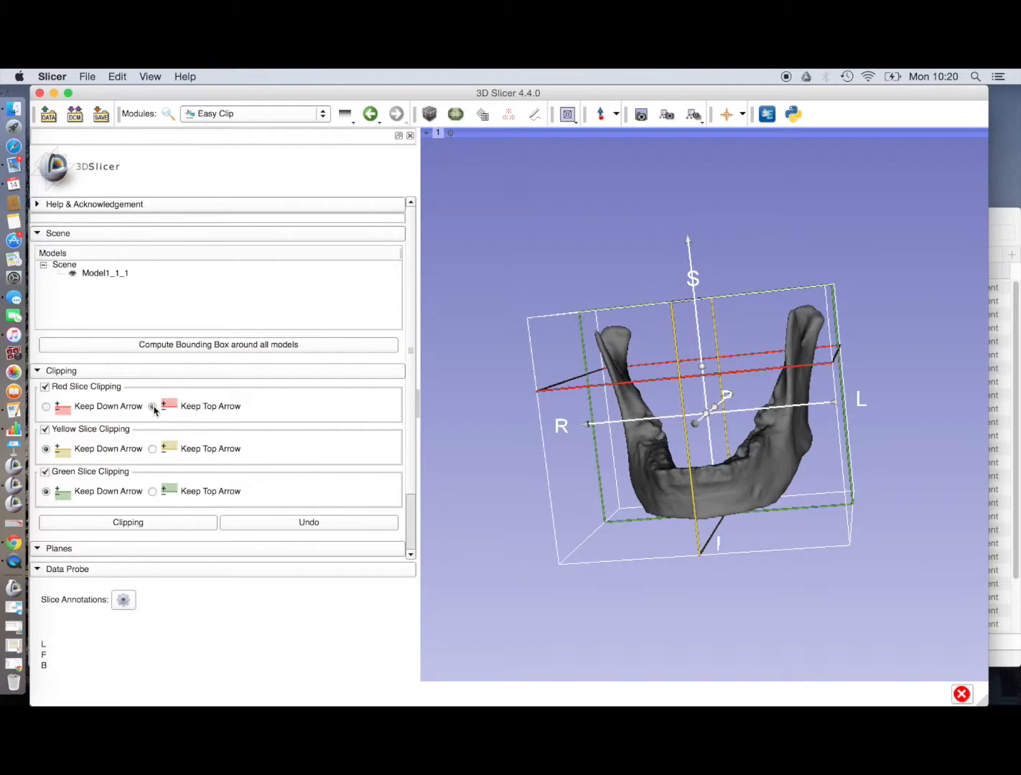
left_click(152, 407)
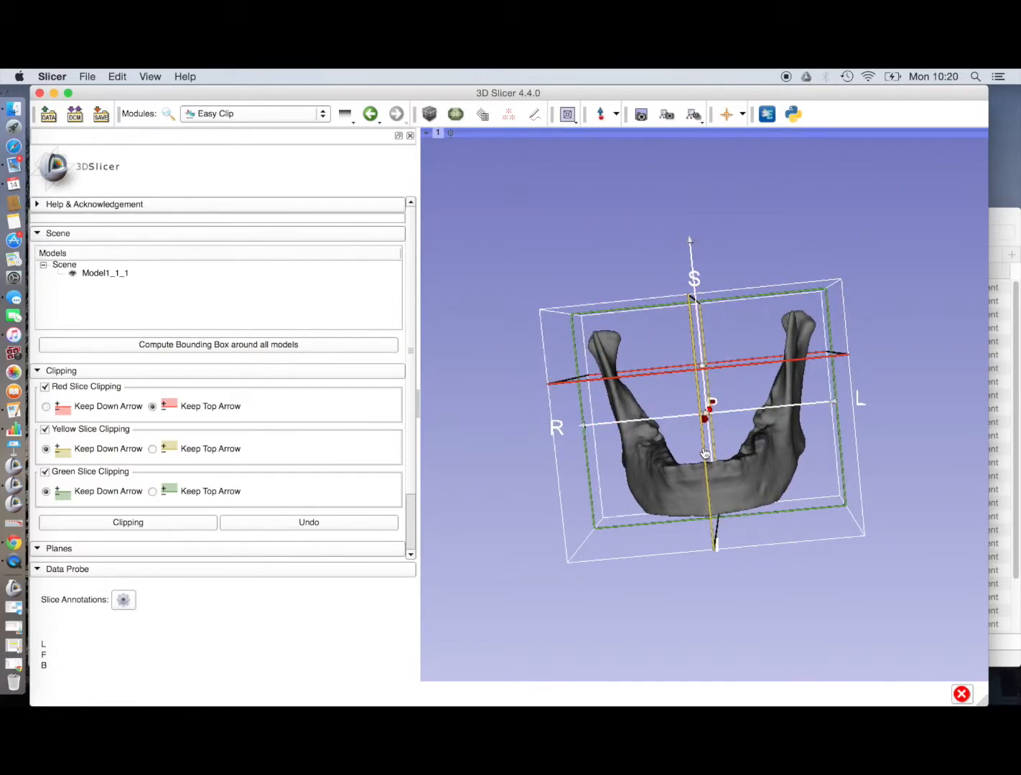
mouse_move(610, 420)
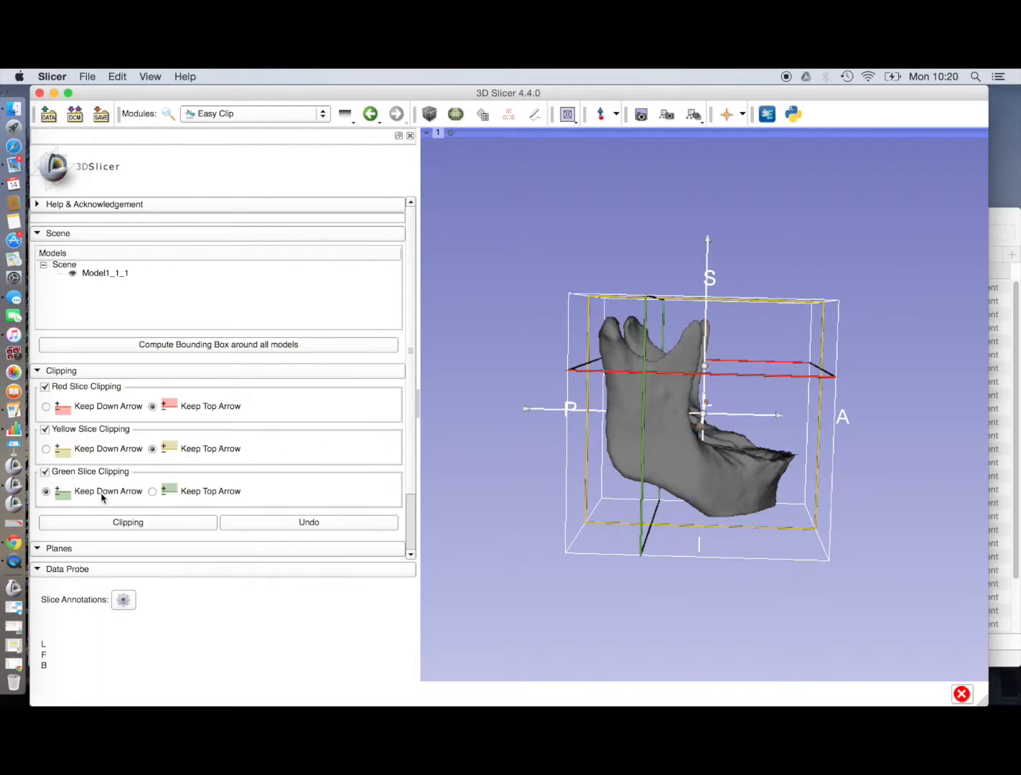
left_click(127, 522)
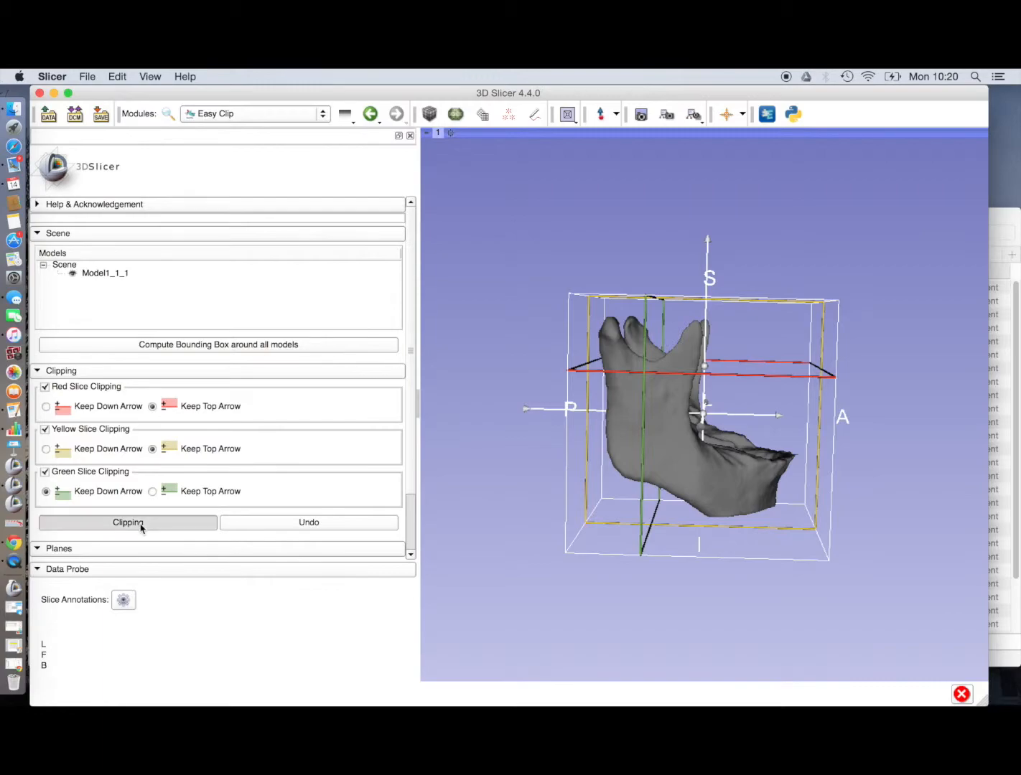
Step: Apply the clipping, undo it to compare, then reapply it to isolate the condyle
left_click(128, 522)
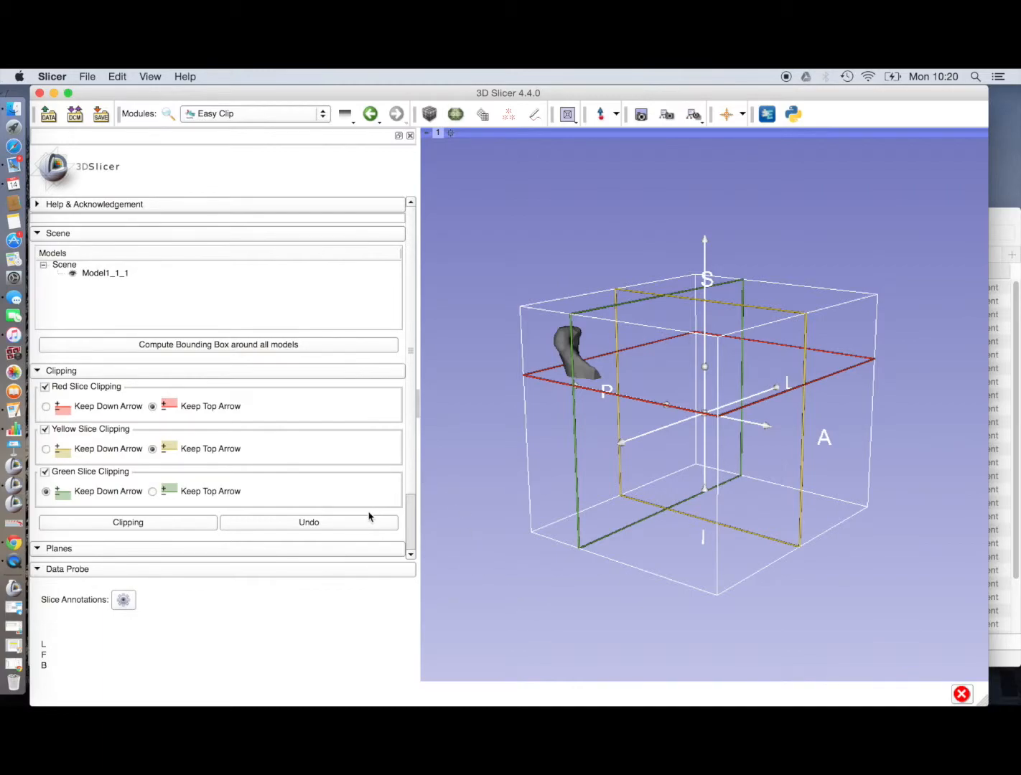
left_click(308, 522)
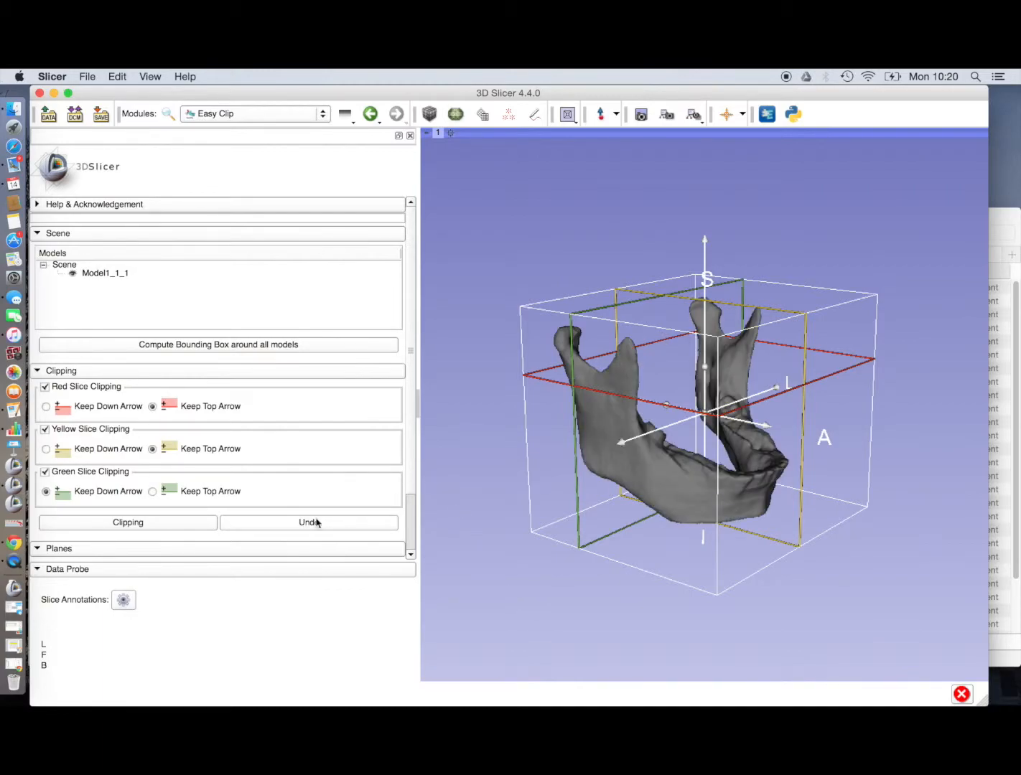
left_click(127, 522)
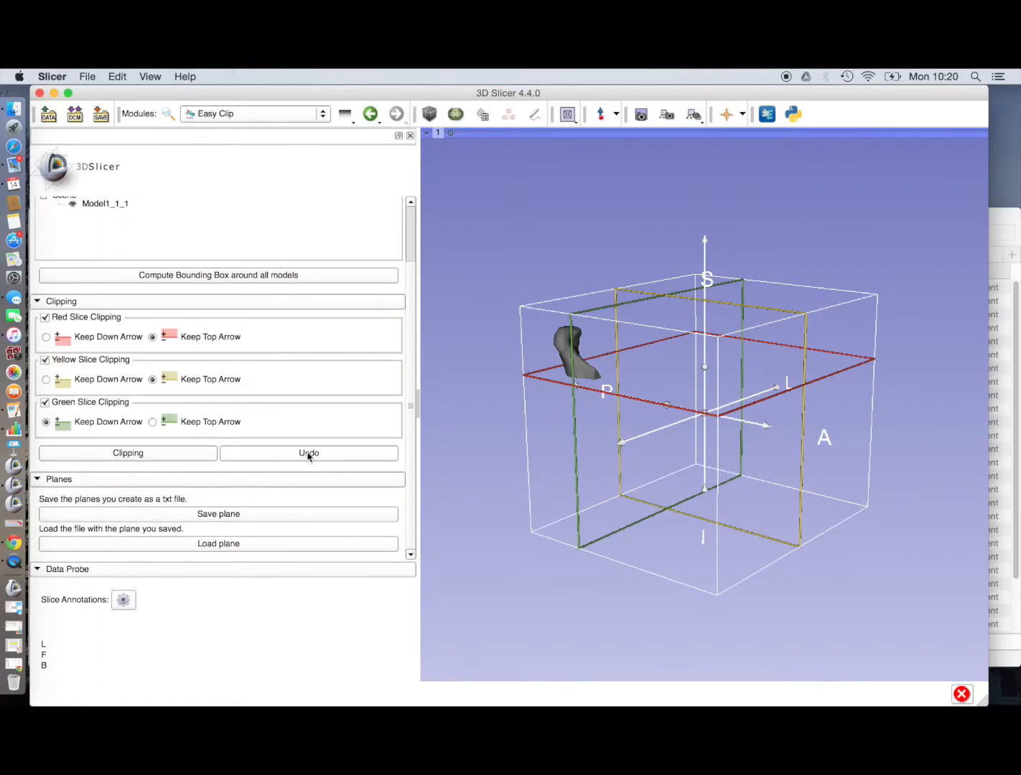
Step: Undo the clipping to restore the full mandible and re-enable yellow slice clipping
left_click(309, 453)
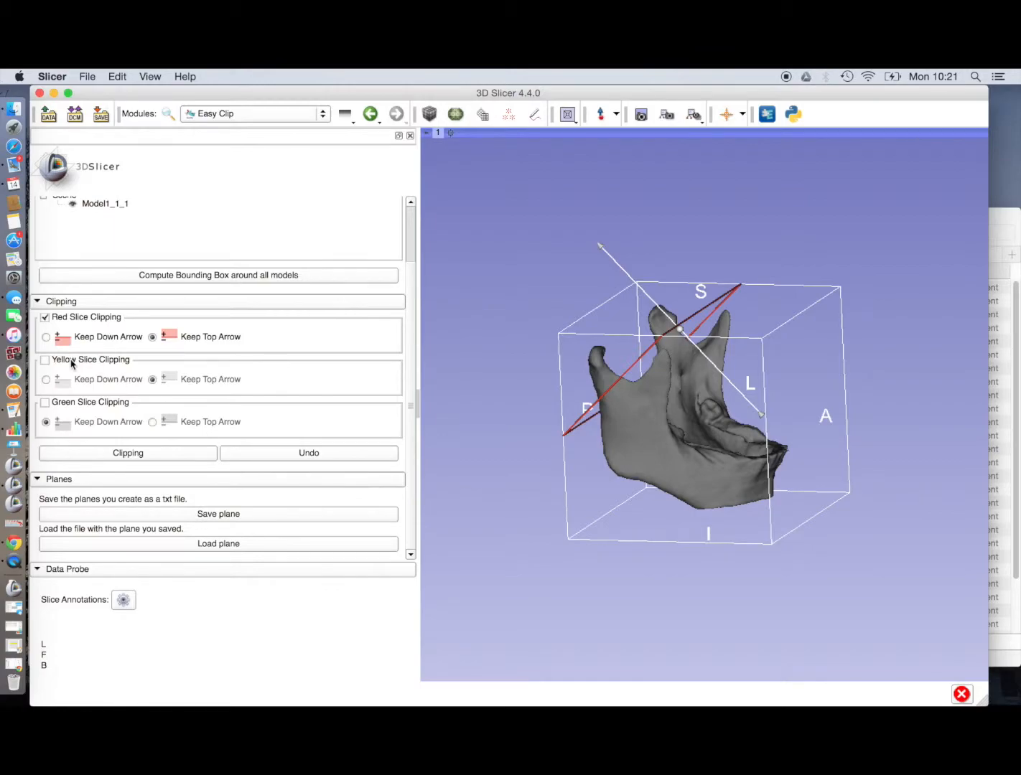
left_click(45, 360)
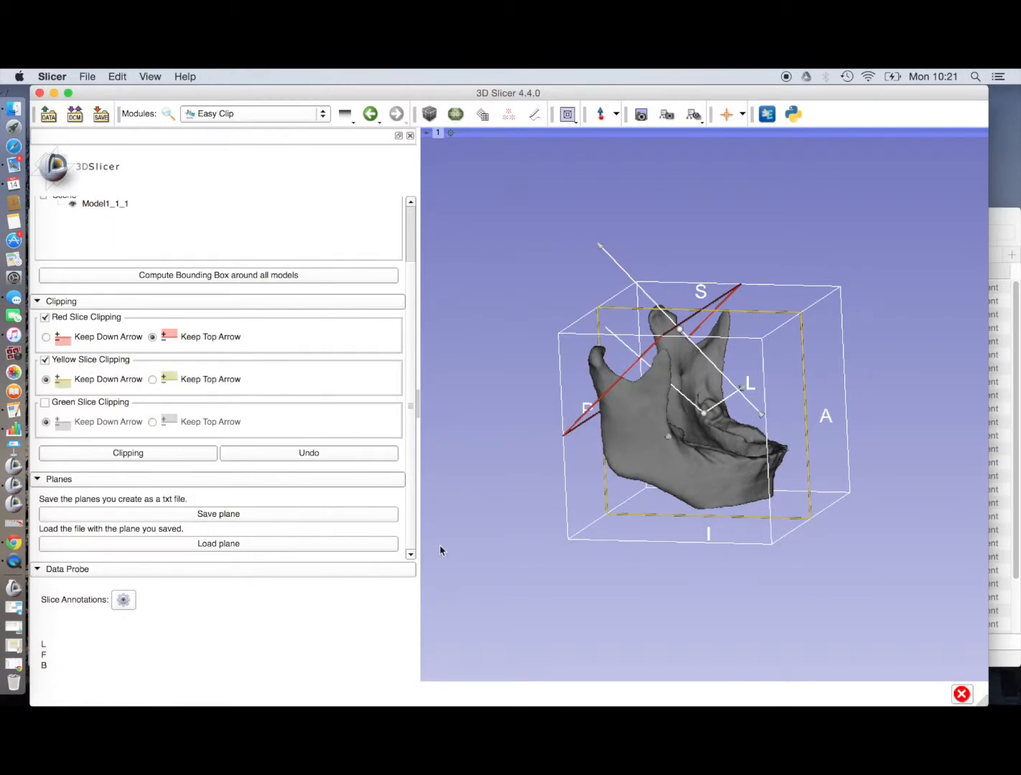